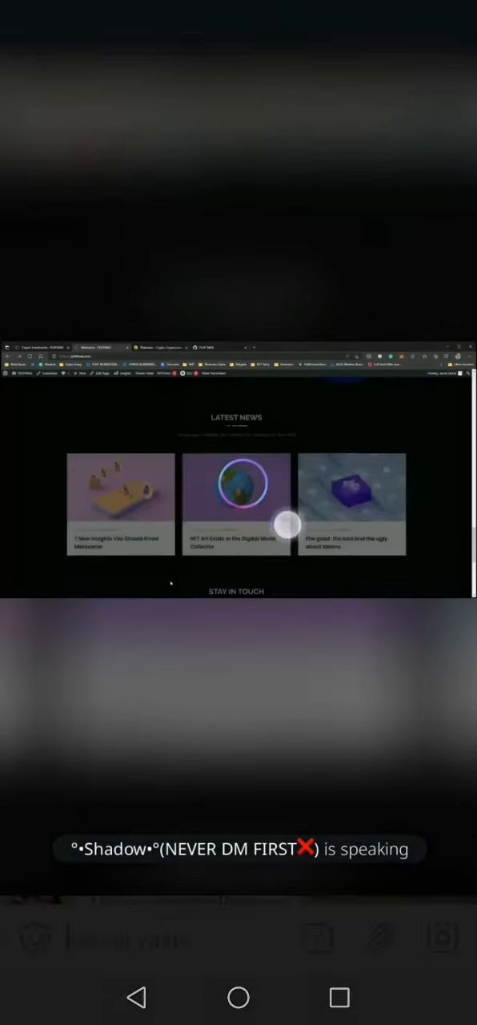
# Scroll past Latest News and open the NFT Marketplace page with its 'Next Gen NFTs Avatars' hero
pyautogui.scroll(-3)
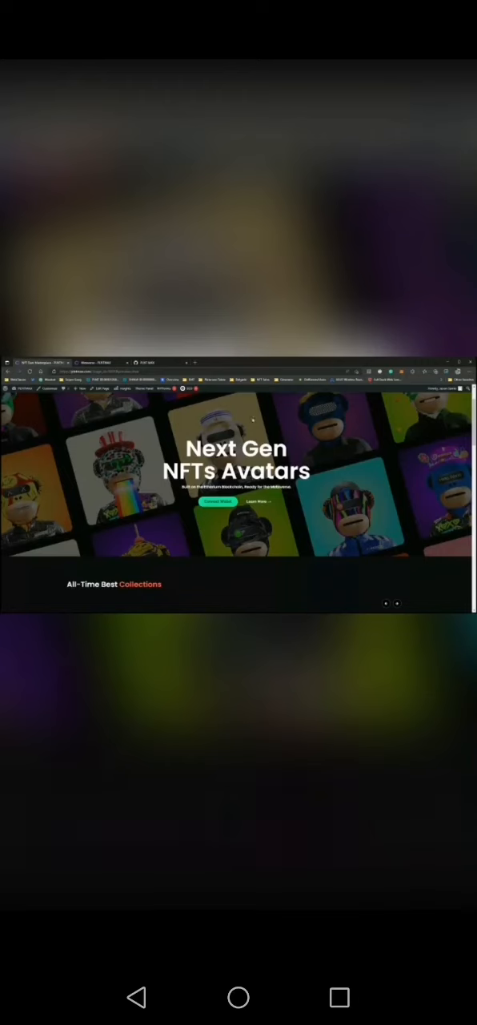
# Open Pages > All Pages in the dashboard and scroll down to the NFT collection and marketplace pages
pyautogui.click(238, 488)
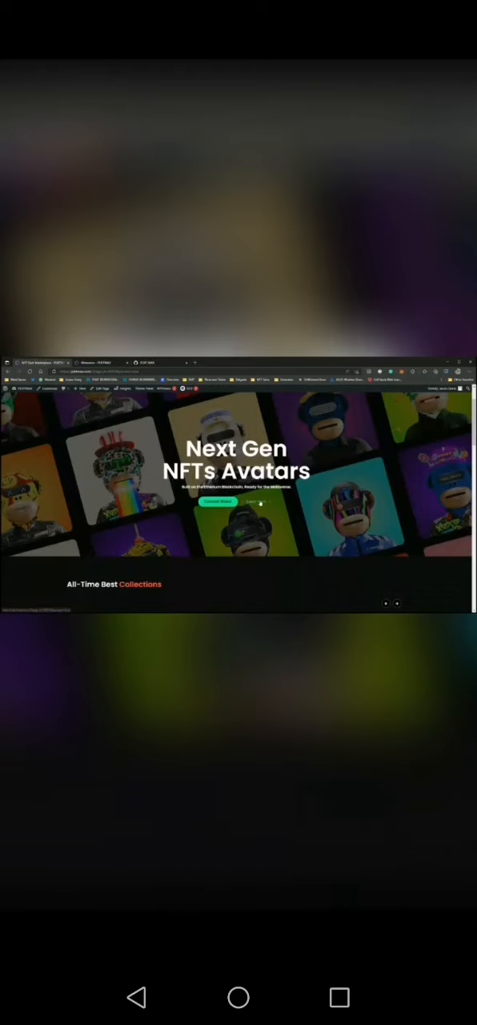
pyautogui.click(238, 488)
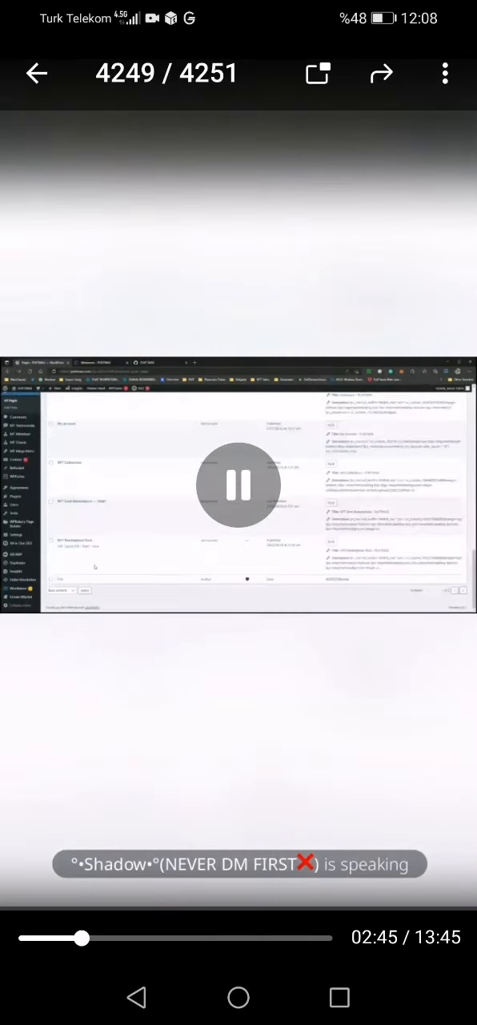
# View the FAQ page, return to All Pages, and view the 'Revolution In Virtual Coin' crypto page
pyautogui.click(239, 484)
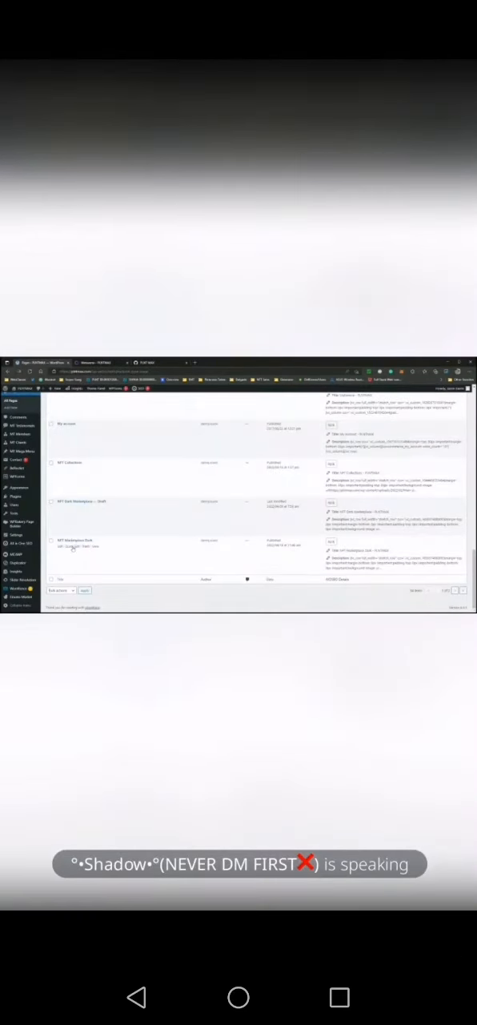
pyautogui.click(238, 484)
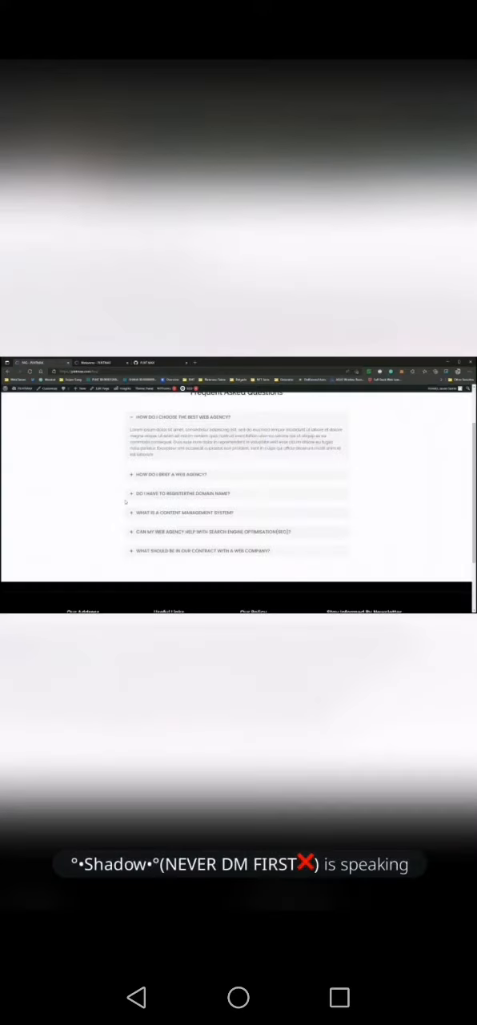
pyautogui.click(239, 490)
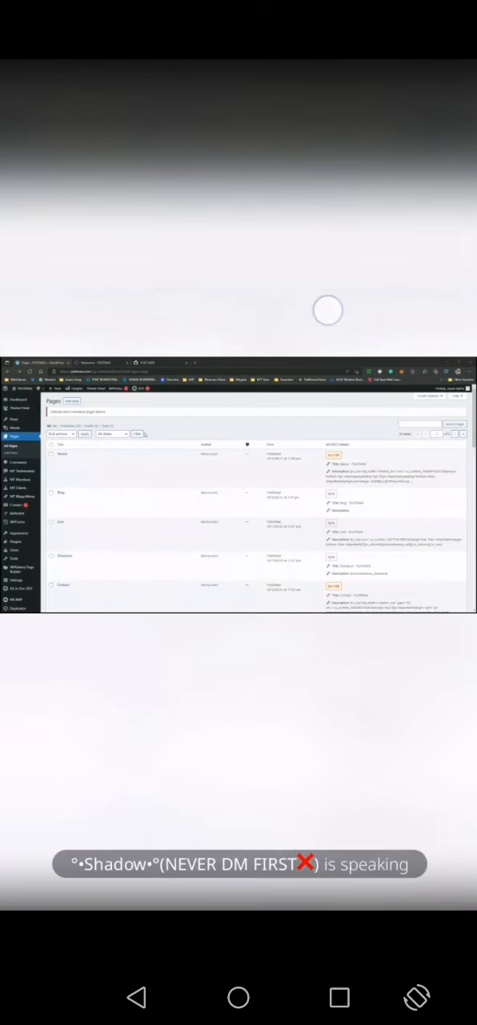
pyautogui.click(239, 484)
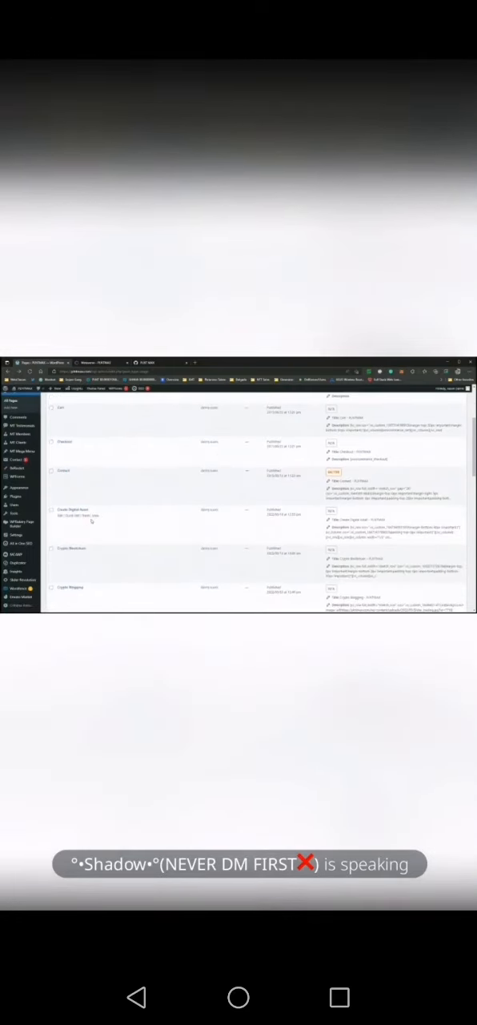
pyautogui.click(239, 496)
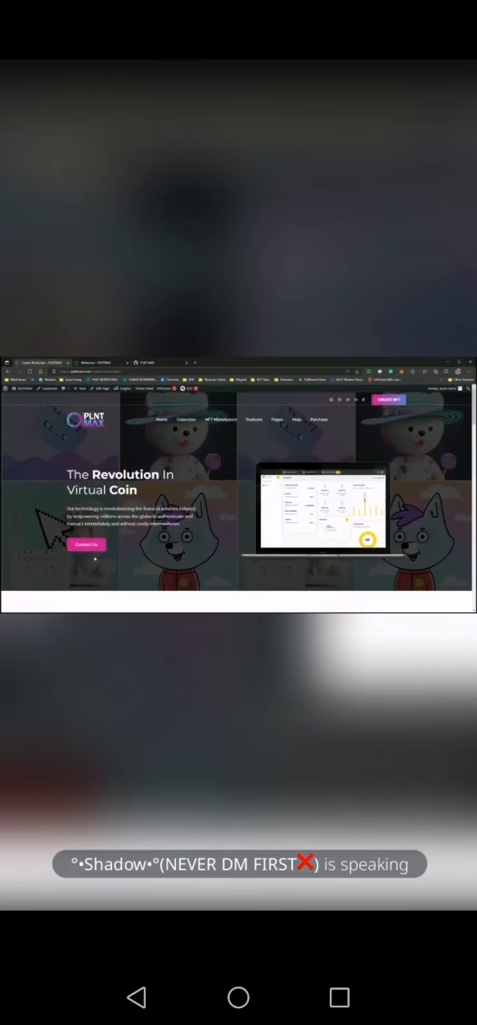
# Leave the blockchain product section and return to All Pages, listing Crypto Blogging, Investment and Wallet
pyautogui.click(239, 485)
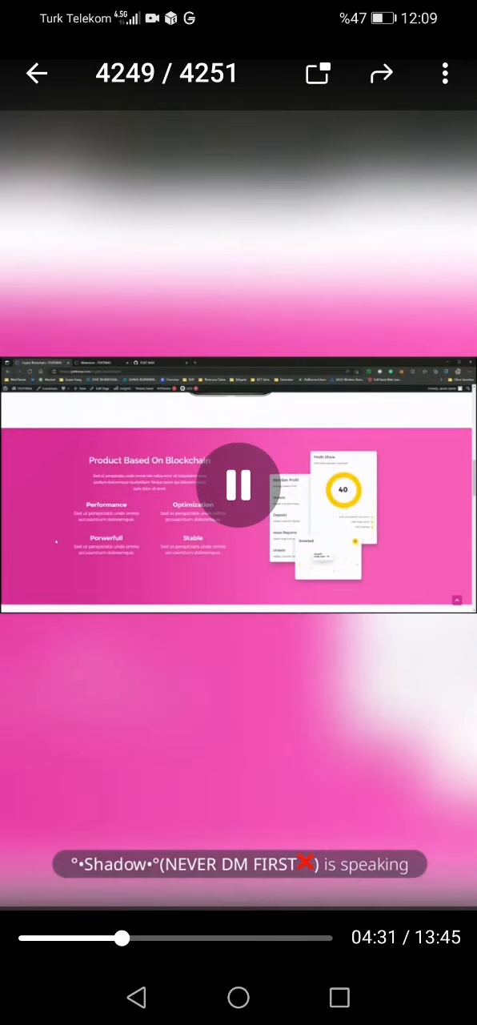
pyautogui.click(239, 487)
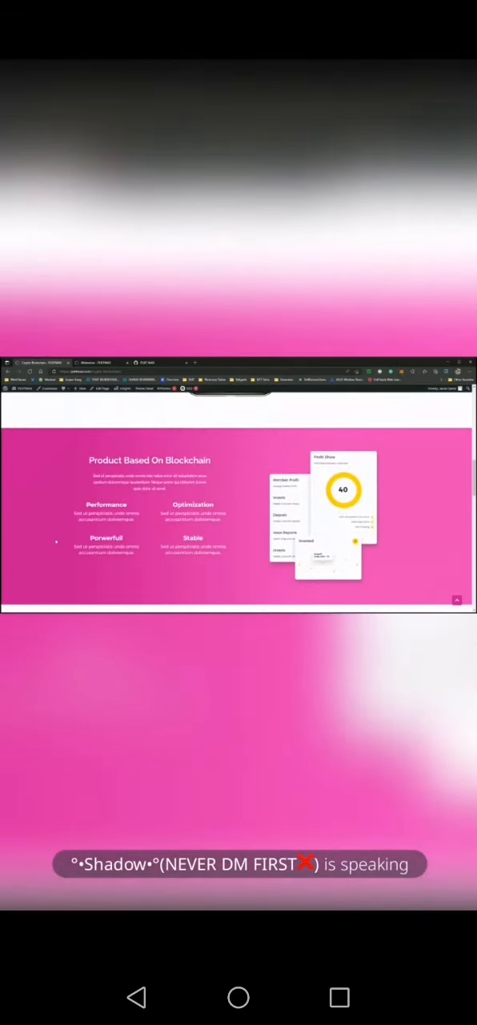
pyautogui.click(239, 488)
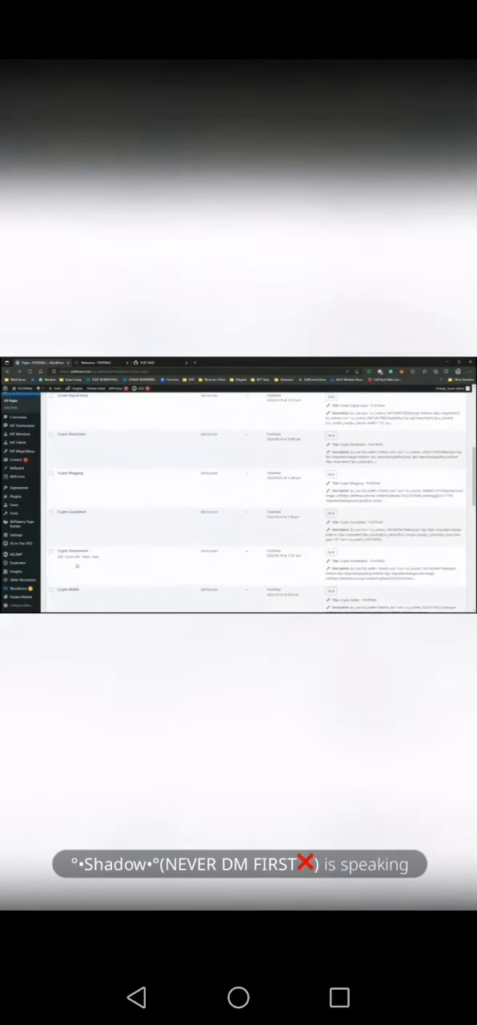
# Scroll the Pages list and view the Crypto Wallet page with its 'Crypto Wallet To a Big Screen' section
pyautogui.scroll(-3)
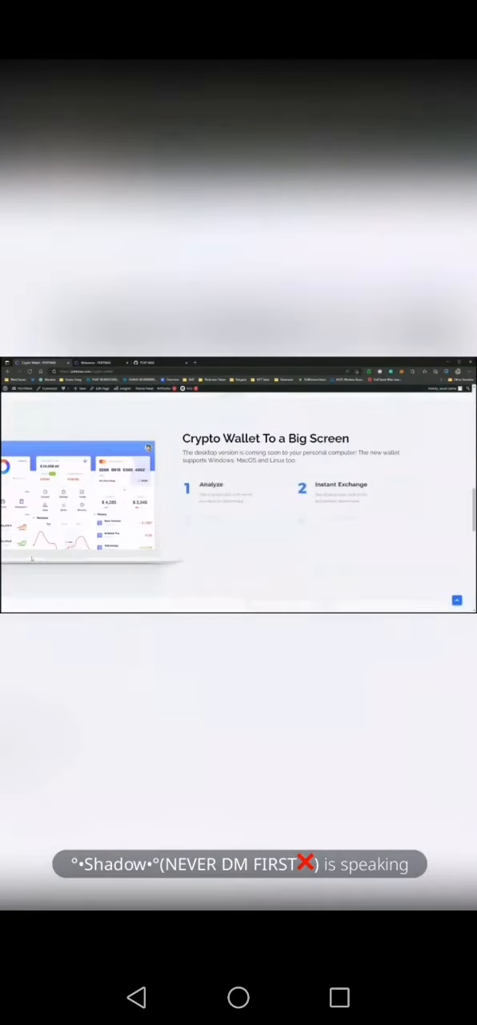
# Switch to the PLNT MAX home tab and scroll to the New World, Virtual reality, Avatars features
pyautogui.click(239, 484)
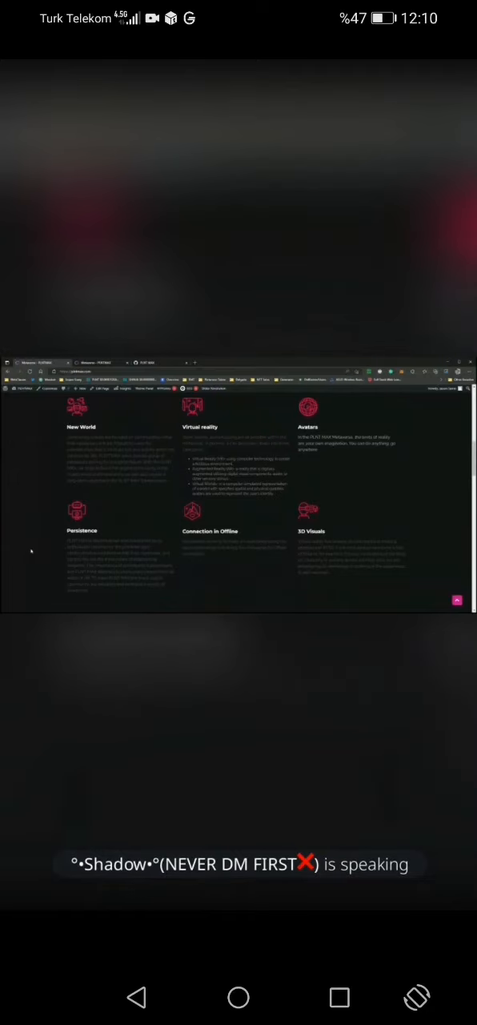
pyautogui.click(238, 485)
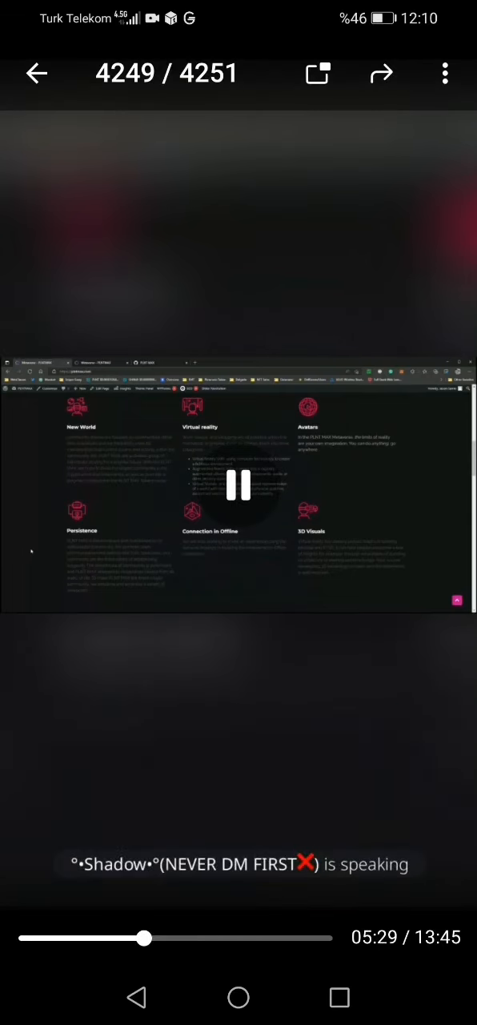
pyautogui.click(238, 485)
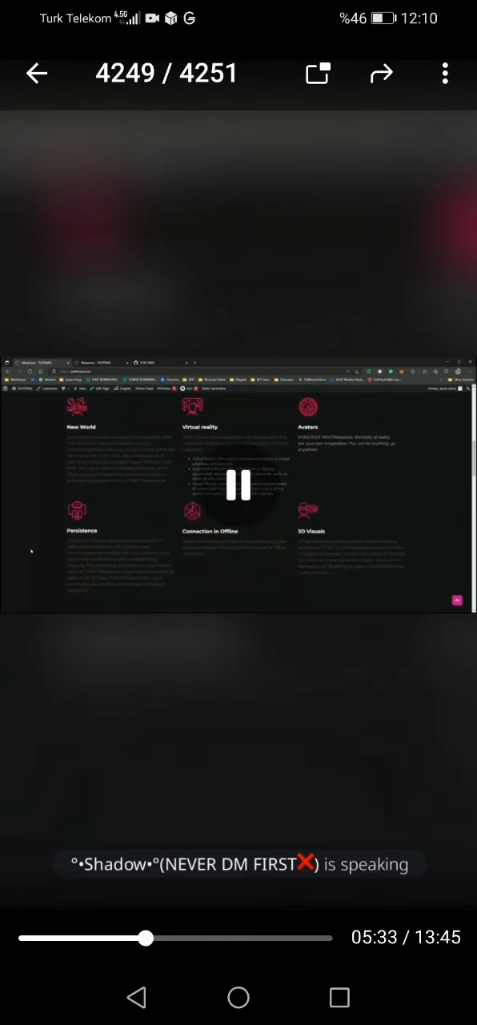
pyautogui.click(238, 484)
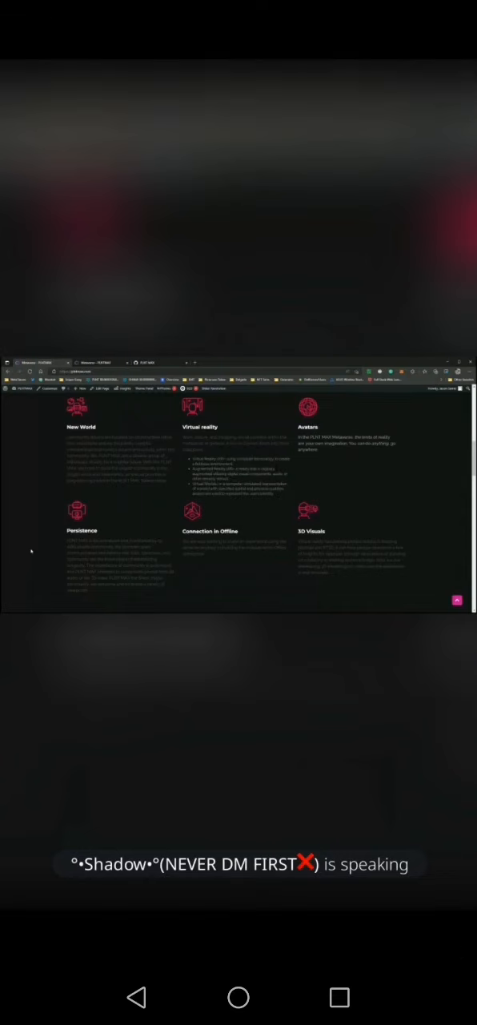
pyautogui.click(239, 483)
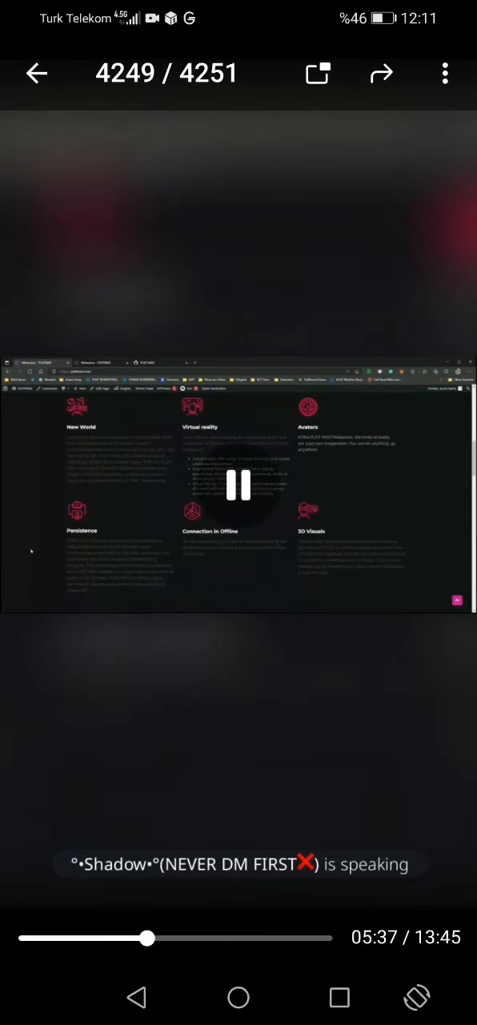
# Scroll to the top of the home page to show the 'How to Make the Most of the Metaverse' hero
pyautogui.click(239, 486)
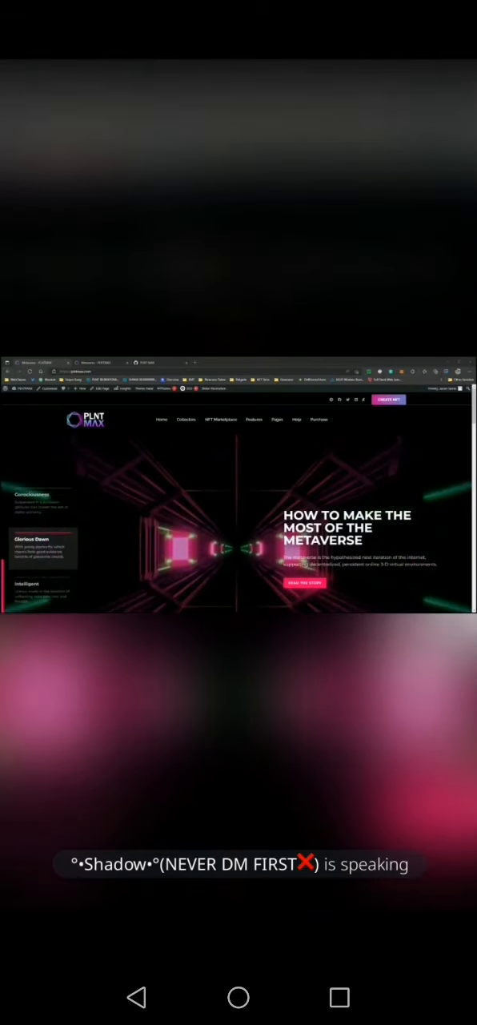
pyautogui.click(238, 485)
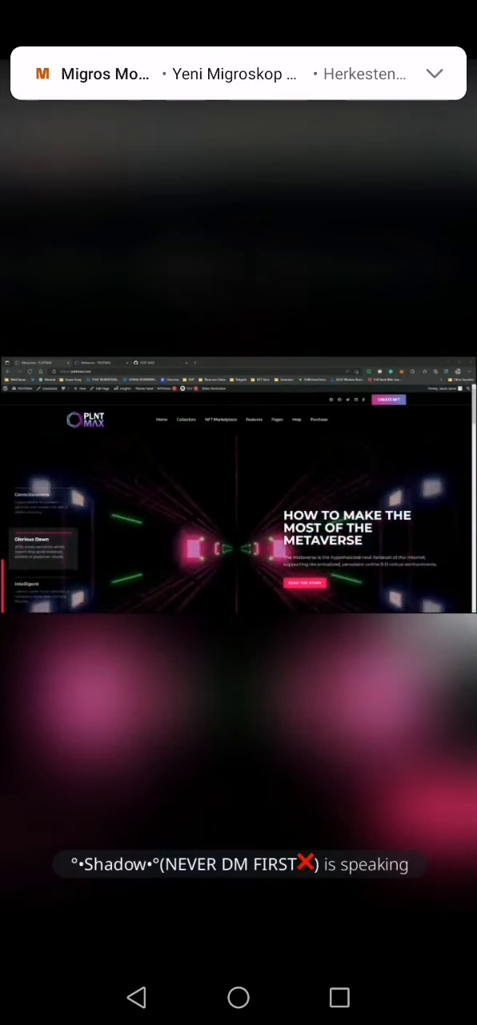
pyautogui.click(238, 485)
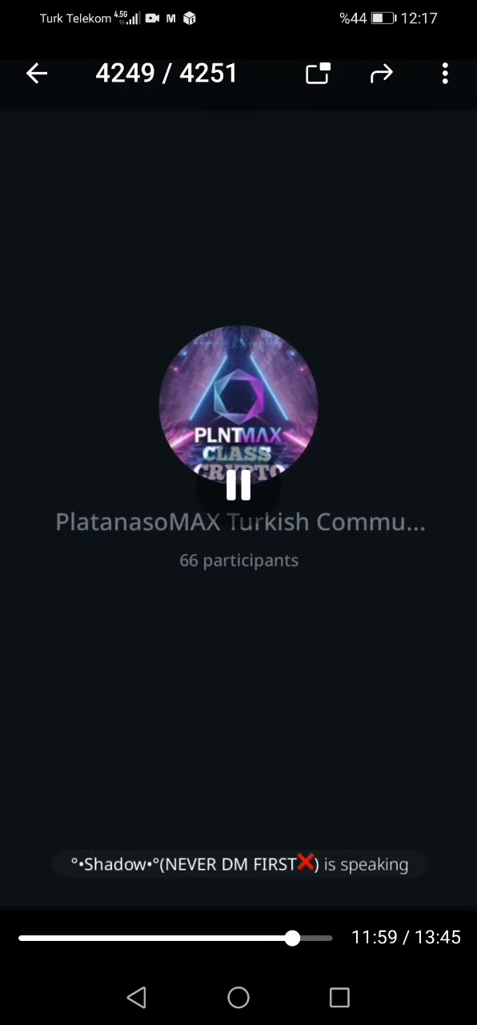
pyautogui.click(238, 493)
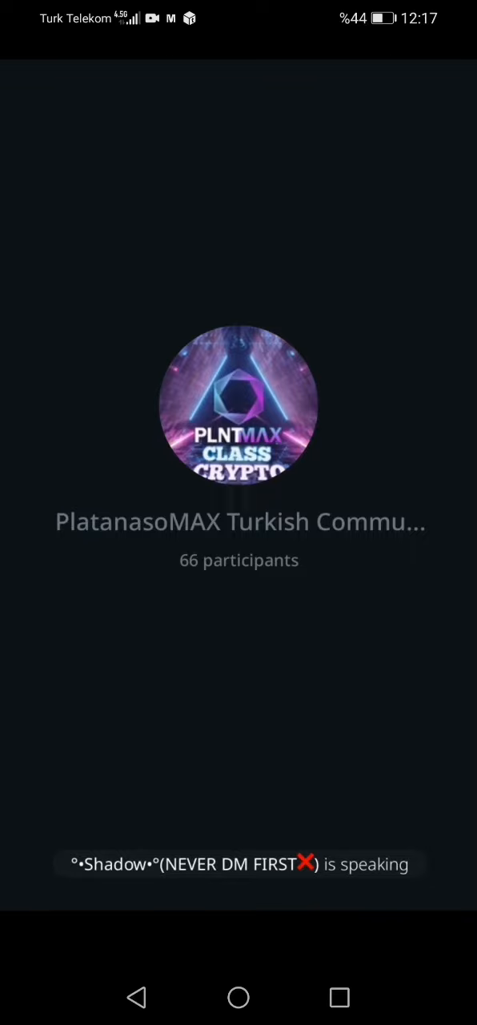
pyautogui.click(238, 420)
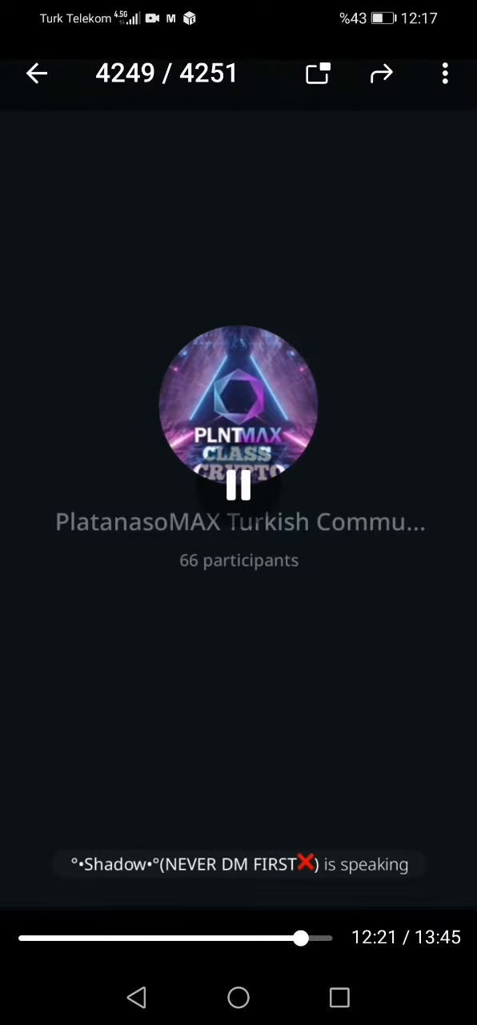
pyautogui.click(238, 488)
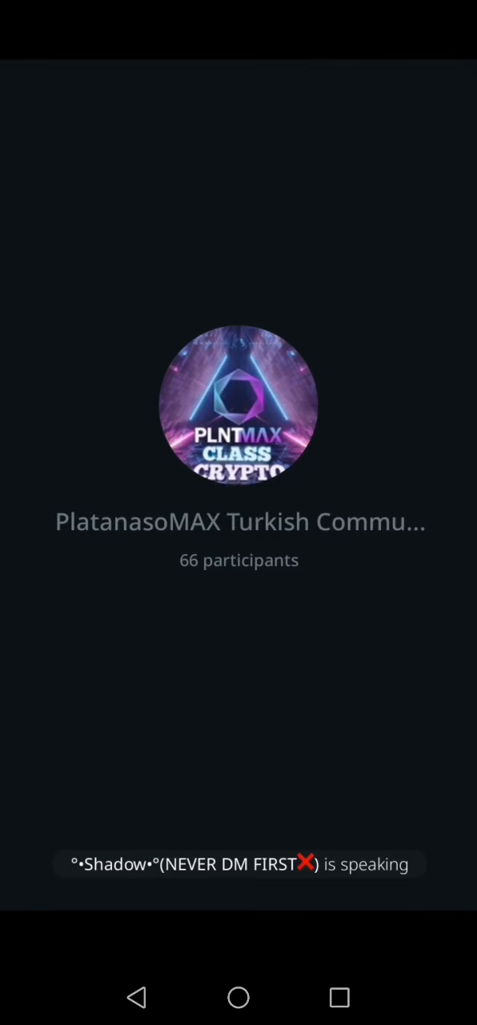
# Toggle the player controls repeatedly to check the recording's progress at 13:33 of 13:45
pyautogui.click(239, 417)
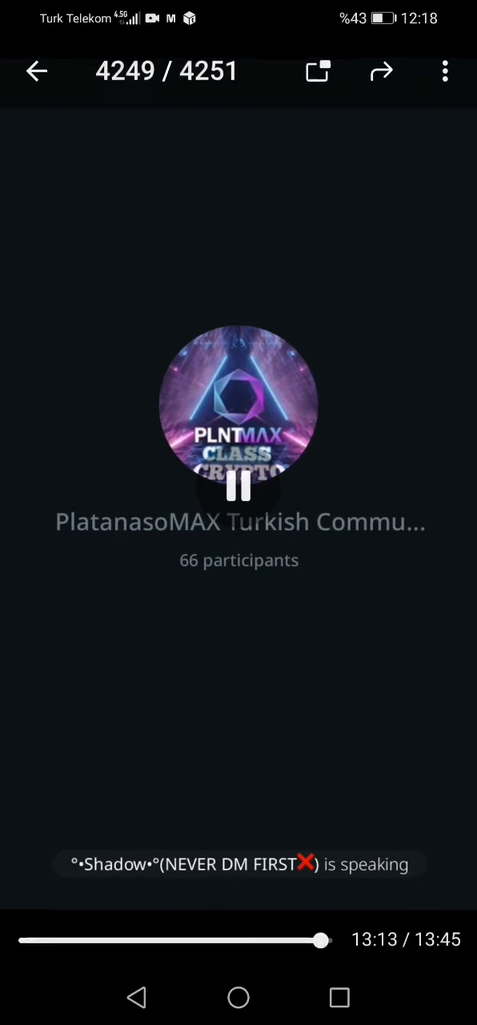
pyautogui.click(239, 489)
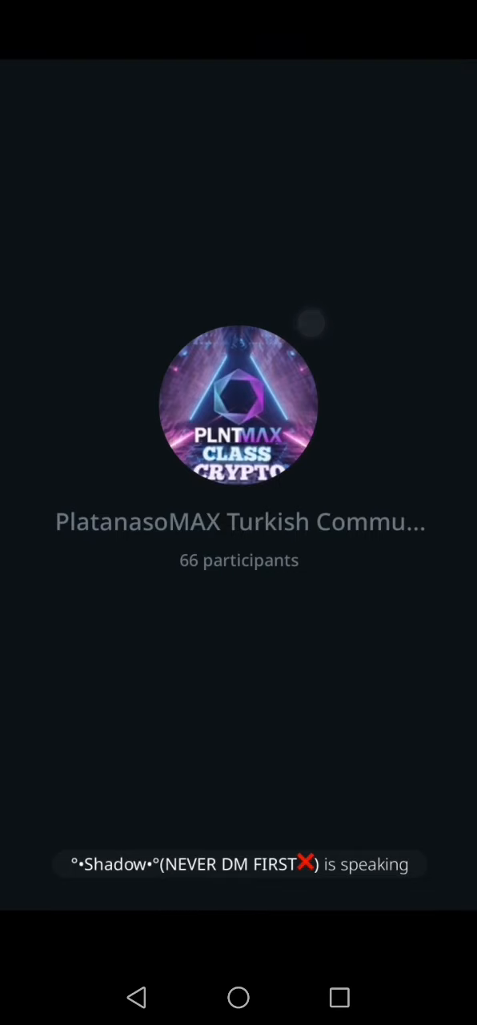
pyautogui.click(239, 488)
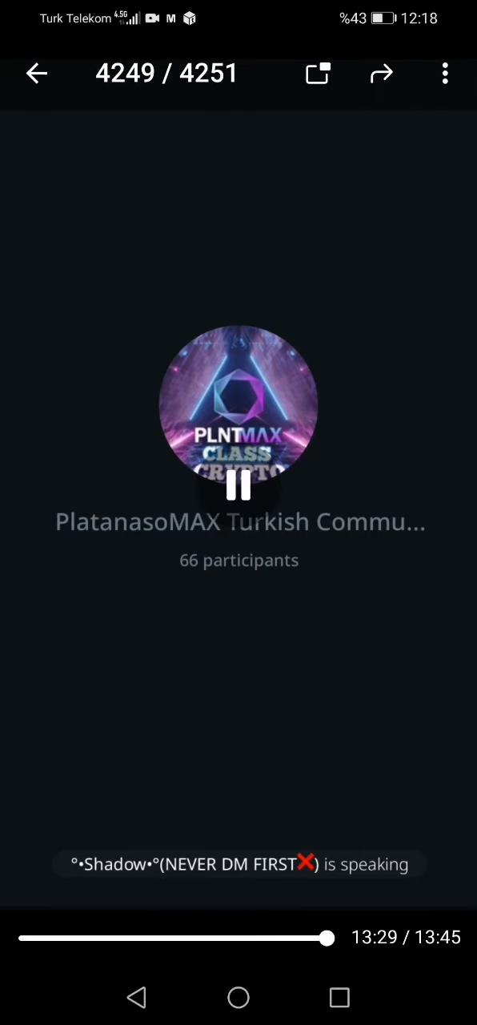
pyautogui.click(238, 493)
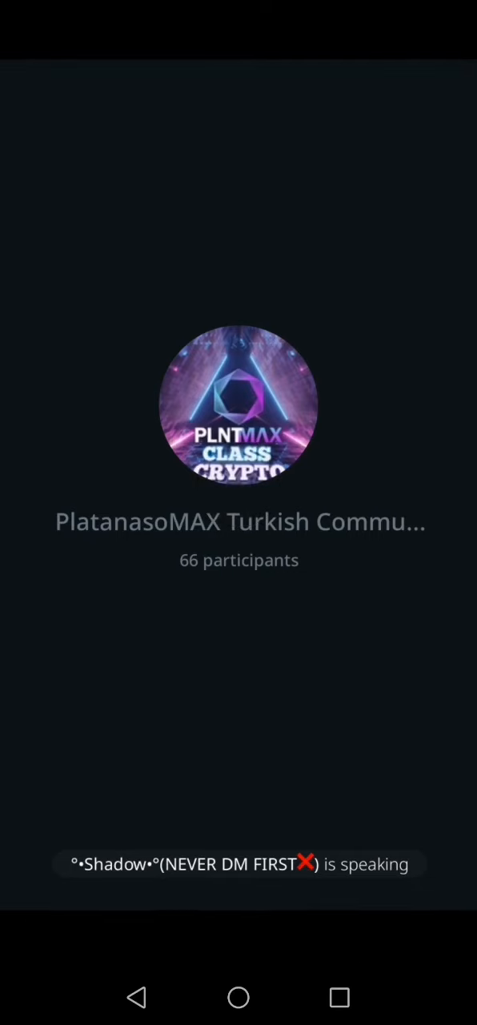
pyautogui.click(239, 491)
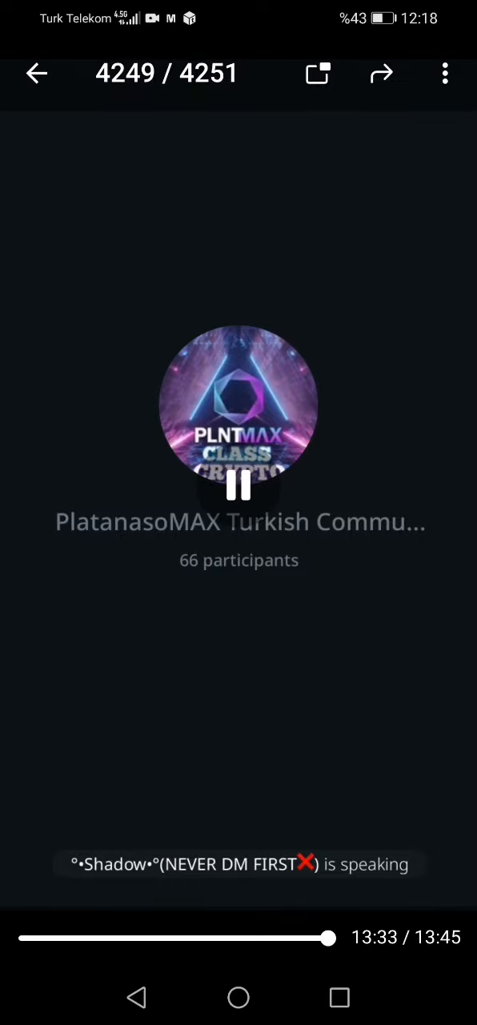